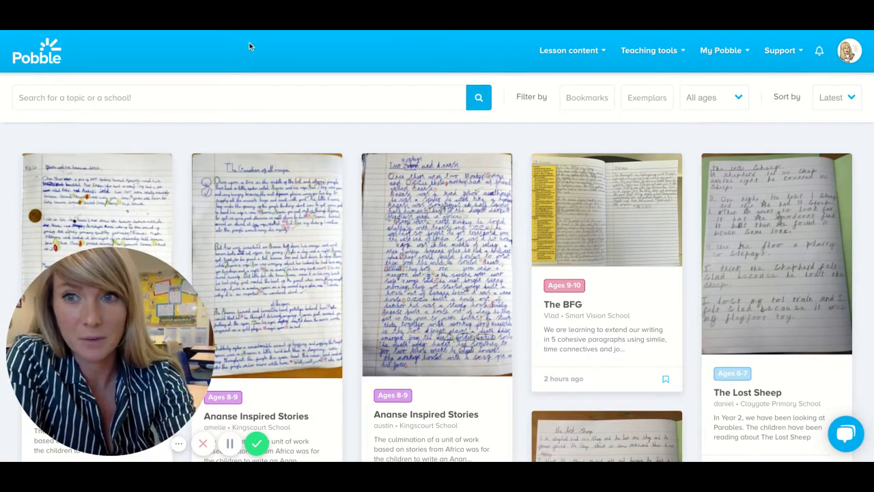
Go to My lessons from the My Pobble account menu
click(721, 50)
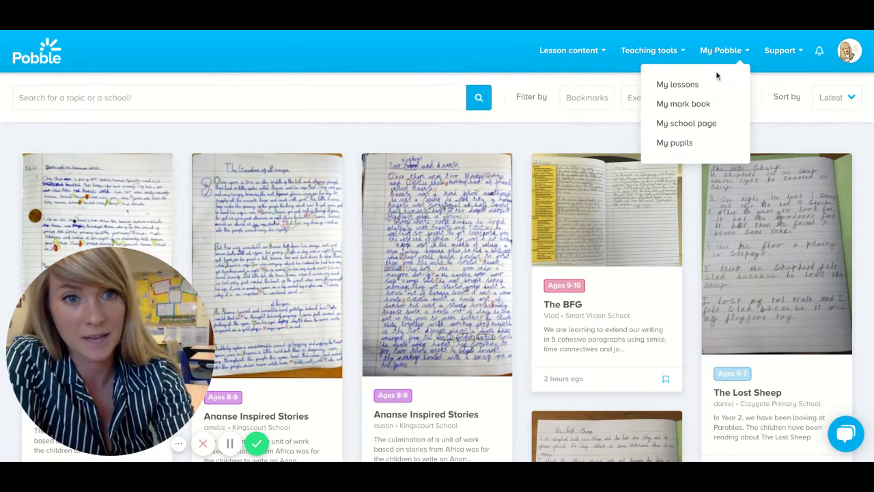
click(677, 84)
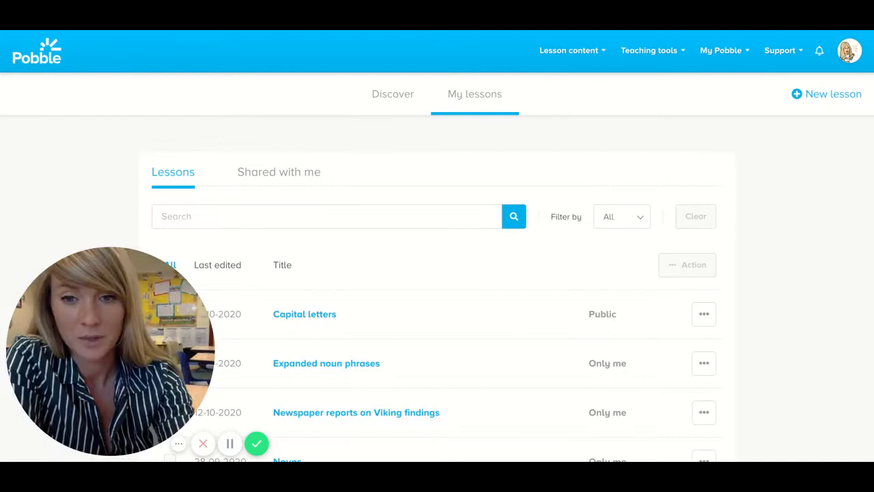
Tick the Capital letters lesson in the list so bulk actions apply to it
scroll(down, 3)
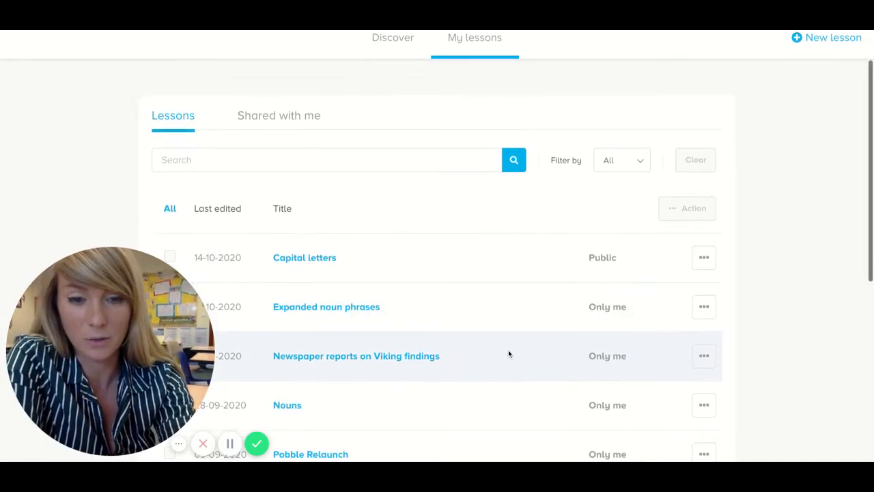
scroll(down, 3)
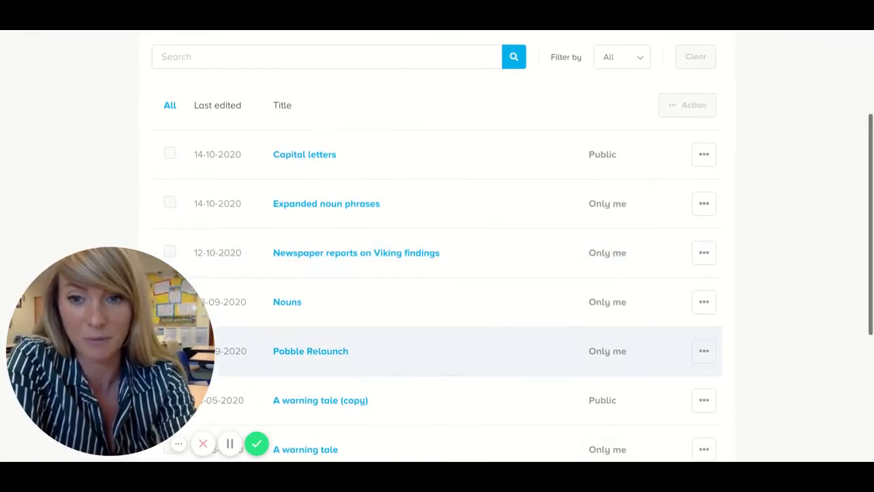
scroll(up, 3)
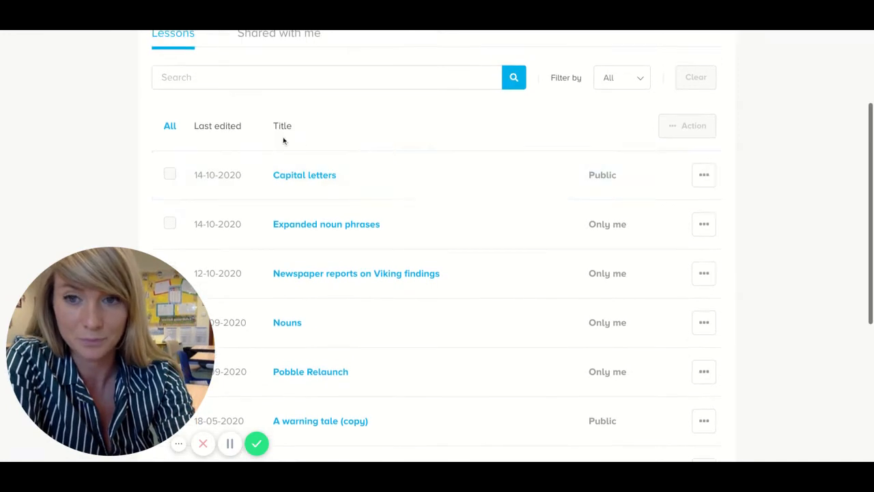
click(170, 175)
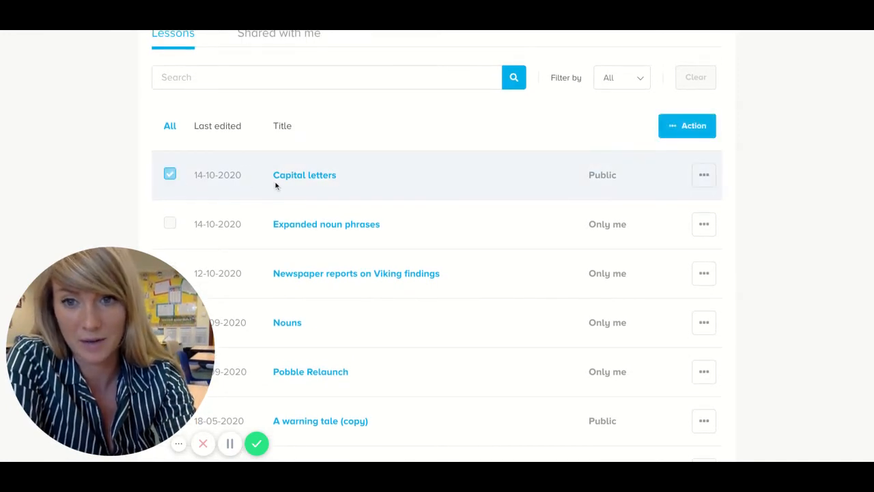
mouse_move(322, 176)
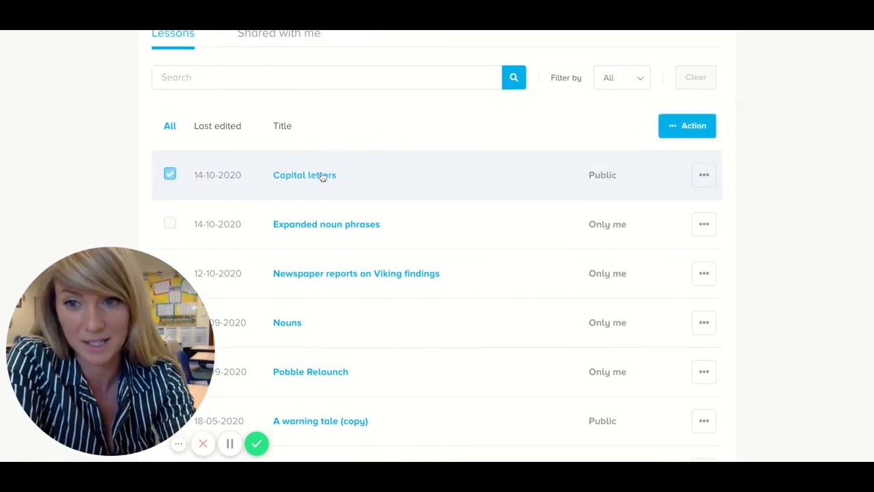
mouse_move(451, 182)
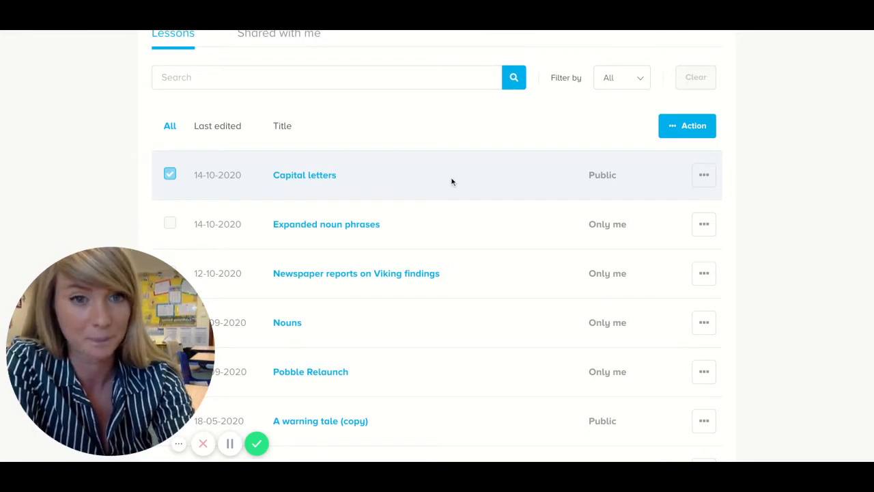
mouse_move(703, 175)
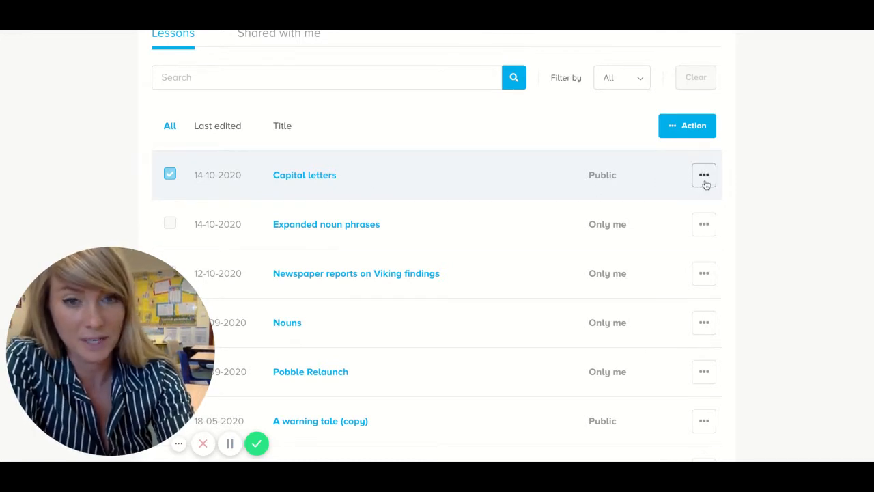
Print the Capital letters lesson's 6 slides from its row menu and dismiss the prompt
click(703, 175)
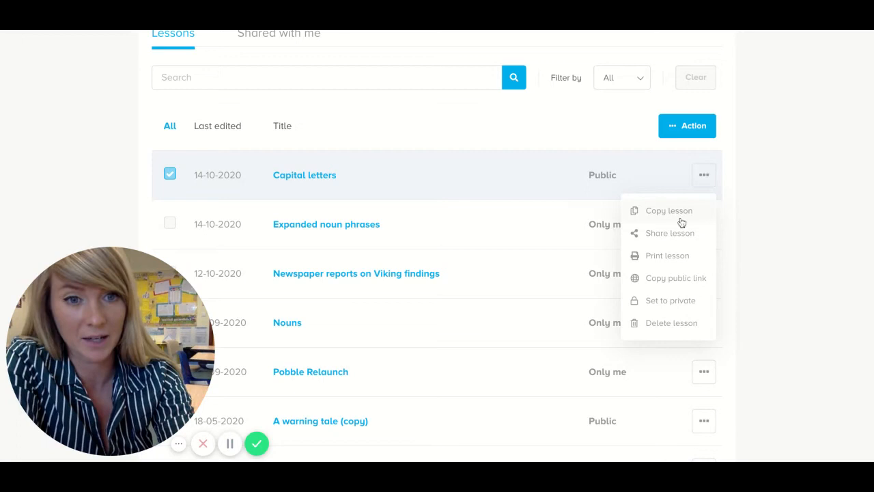
mouse_move(698, 259)
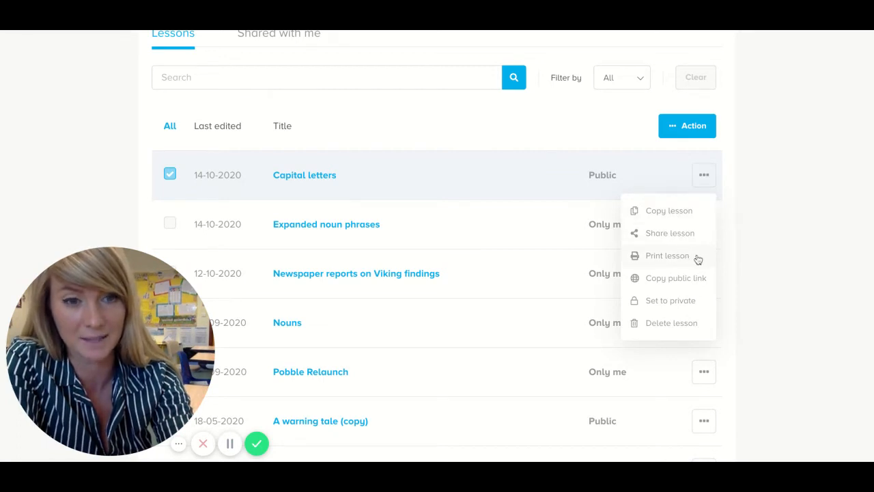
click(667, 255)
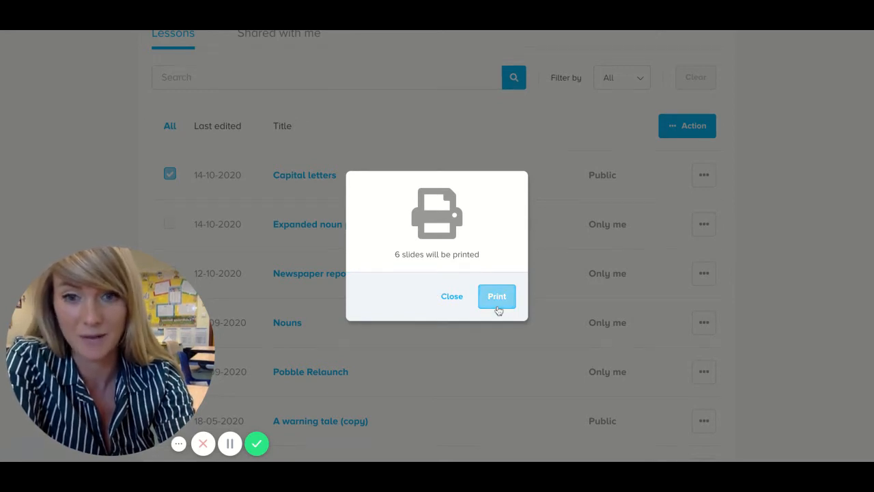
mouse_move(451, 296)
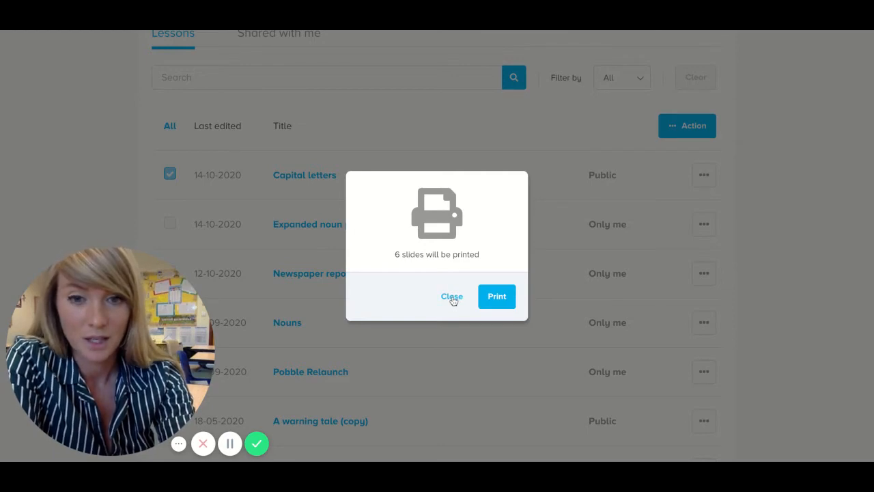
click(451, 296)
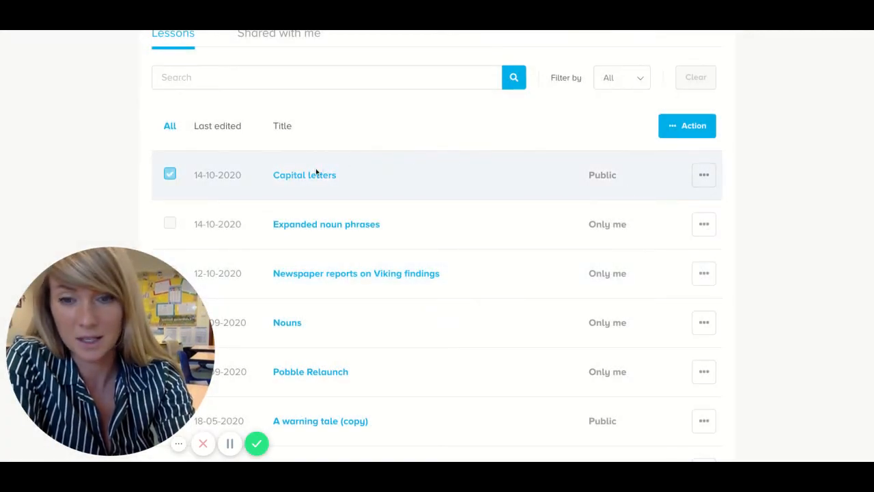
Present the Capital letters lesson full screen, advance to slide 2, then exit to the editor
click(304, 174)
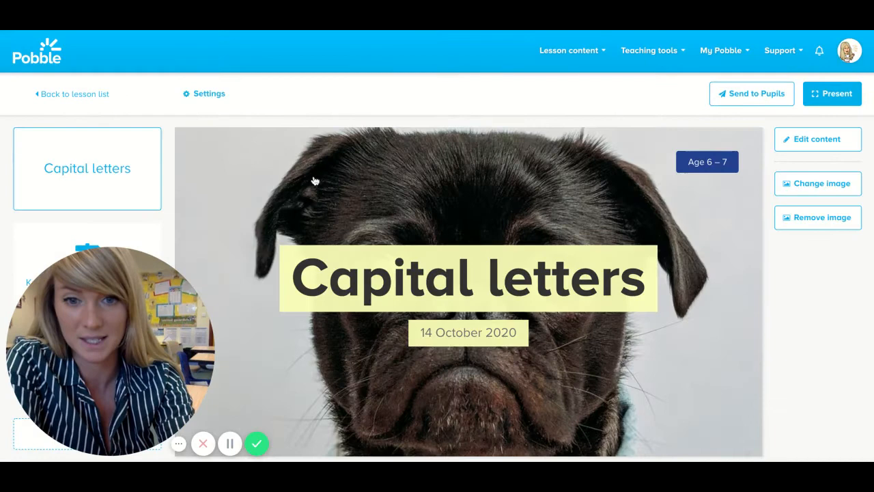
mouse_move(864, 104)
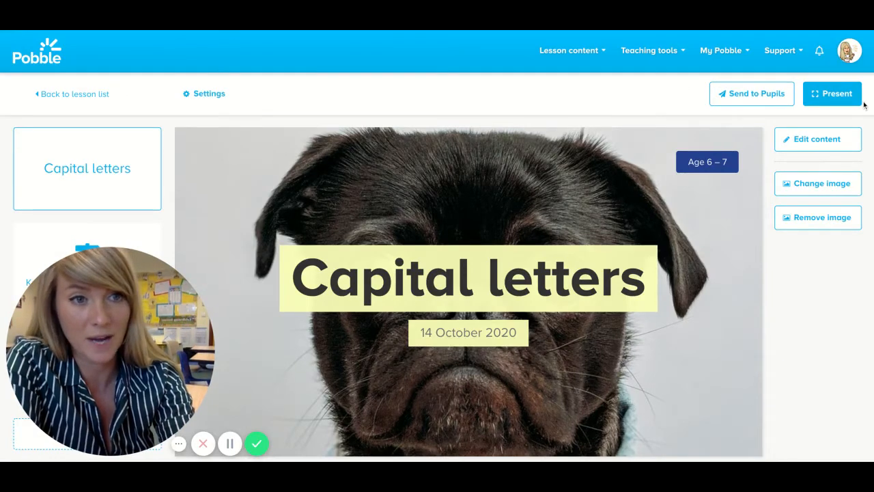
click(832, 93)
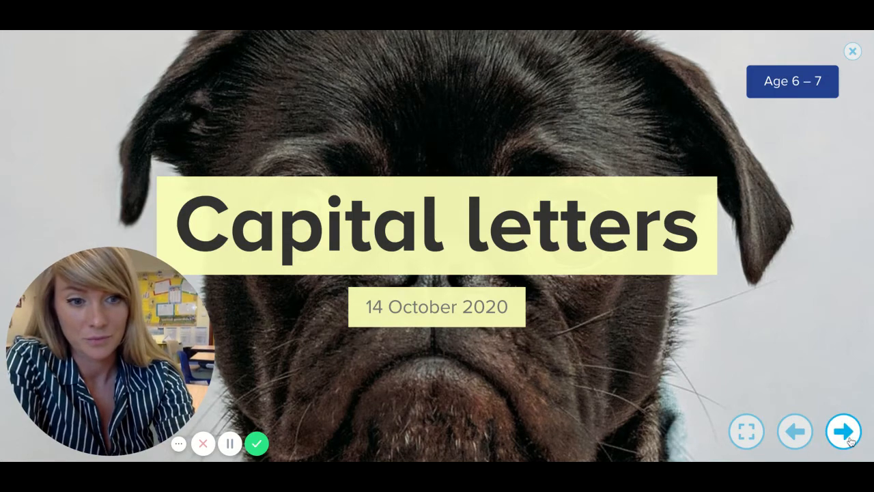
click(844, 431)
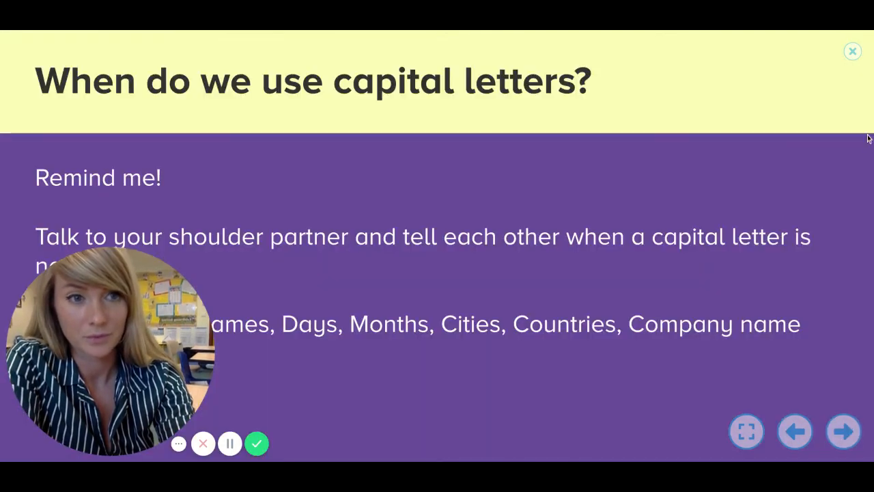
click(852, 51)
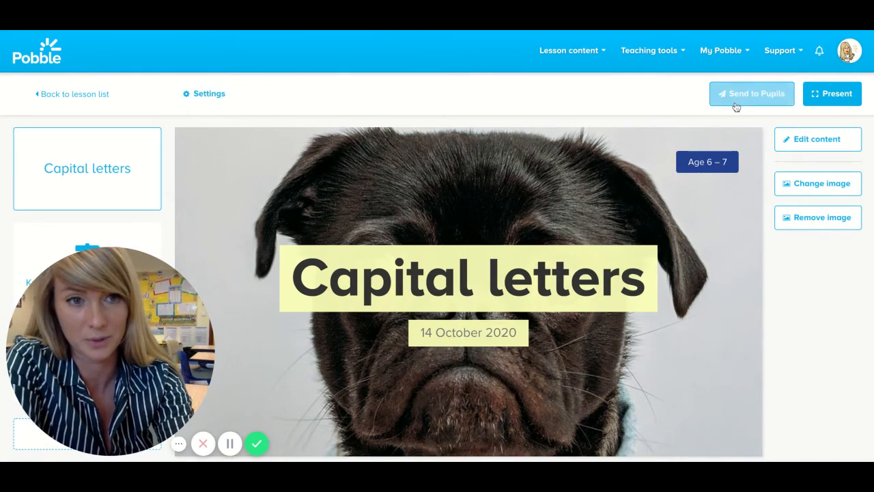
Send the Capital letters lesson to the Year 4 Purple pupil group with adjusted access time
click(751, 93)
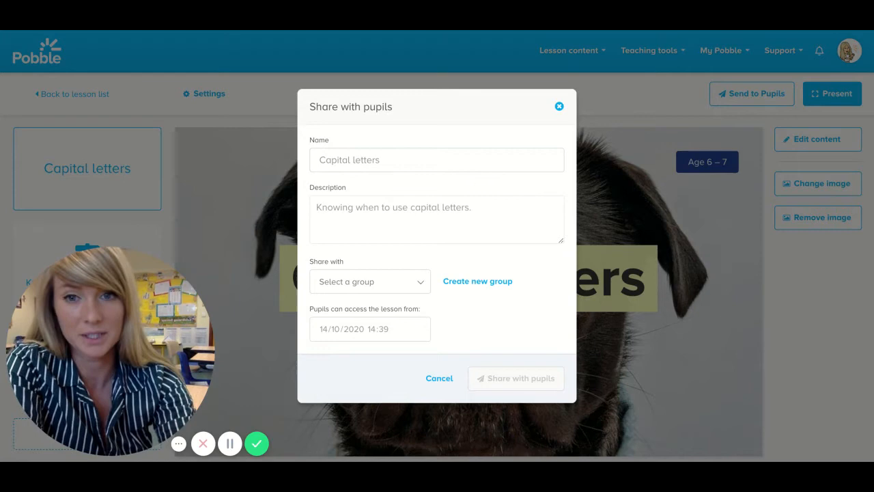
click(436, 160)
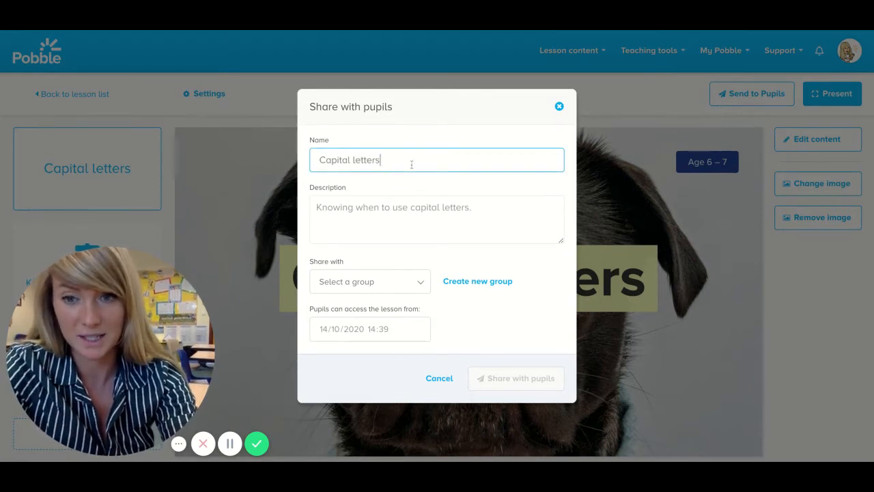
click(437, 219)
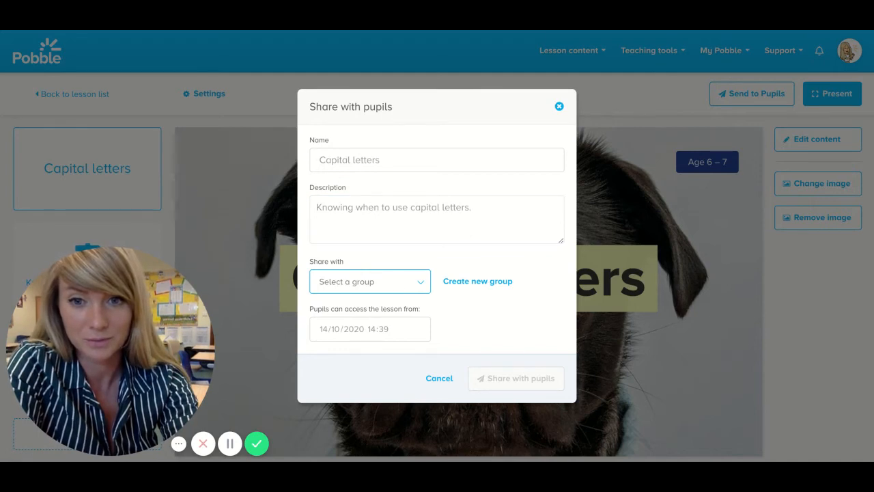
click(369, 280)
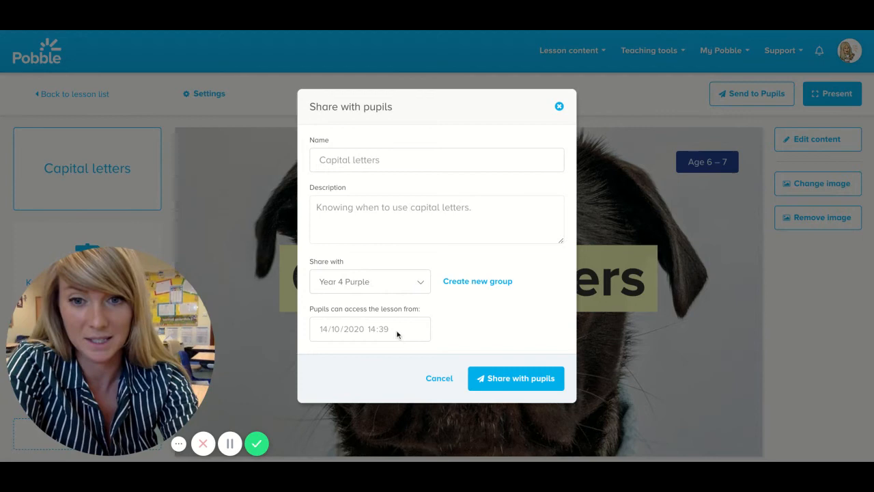
double_click(381, 328)
text(45)
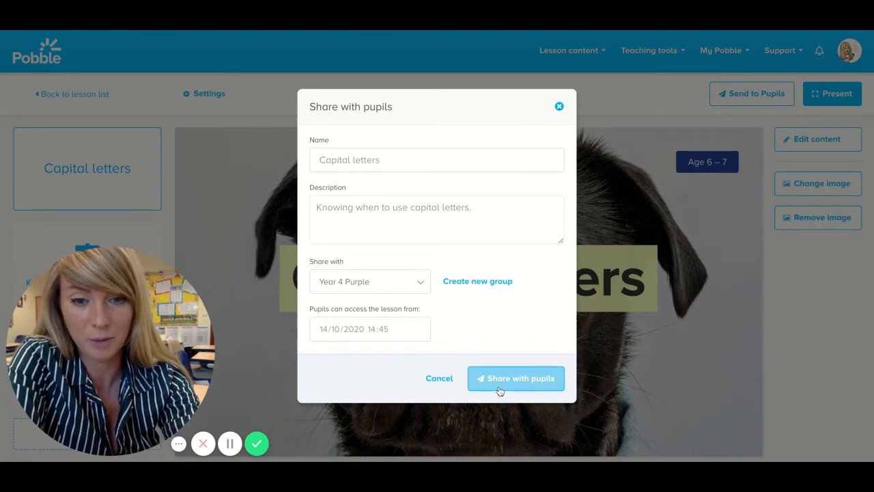
click(515, 377)
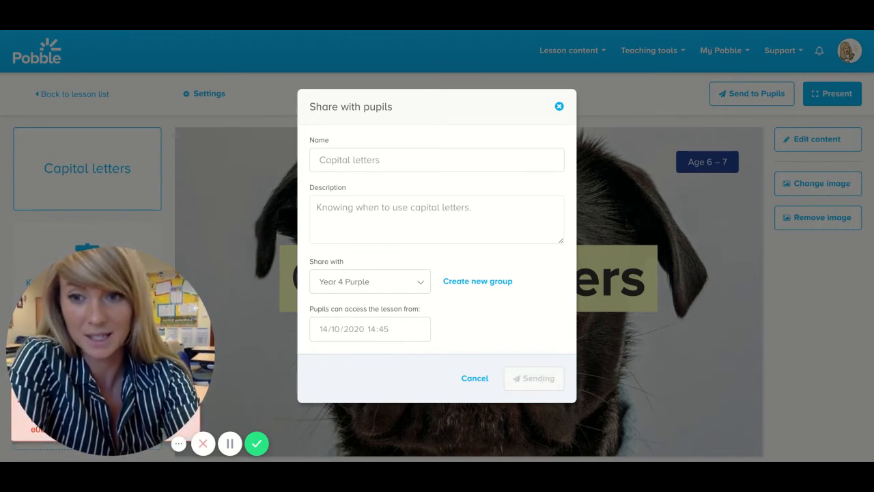